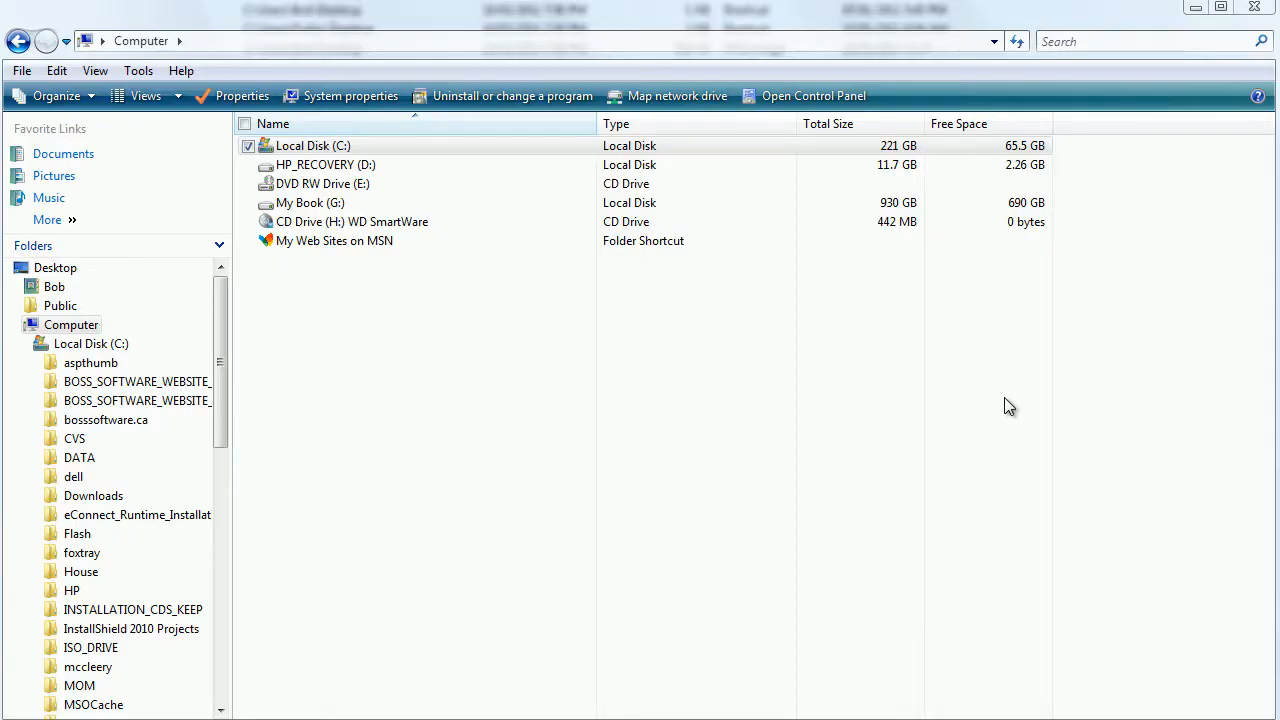
Step: Open Local Disk (C:) from the Computer drive list
{"action": "double_click", "coordinate": [312, 144]}
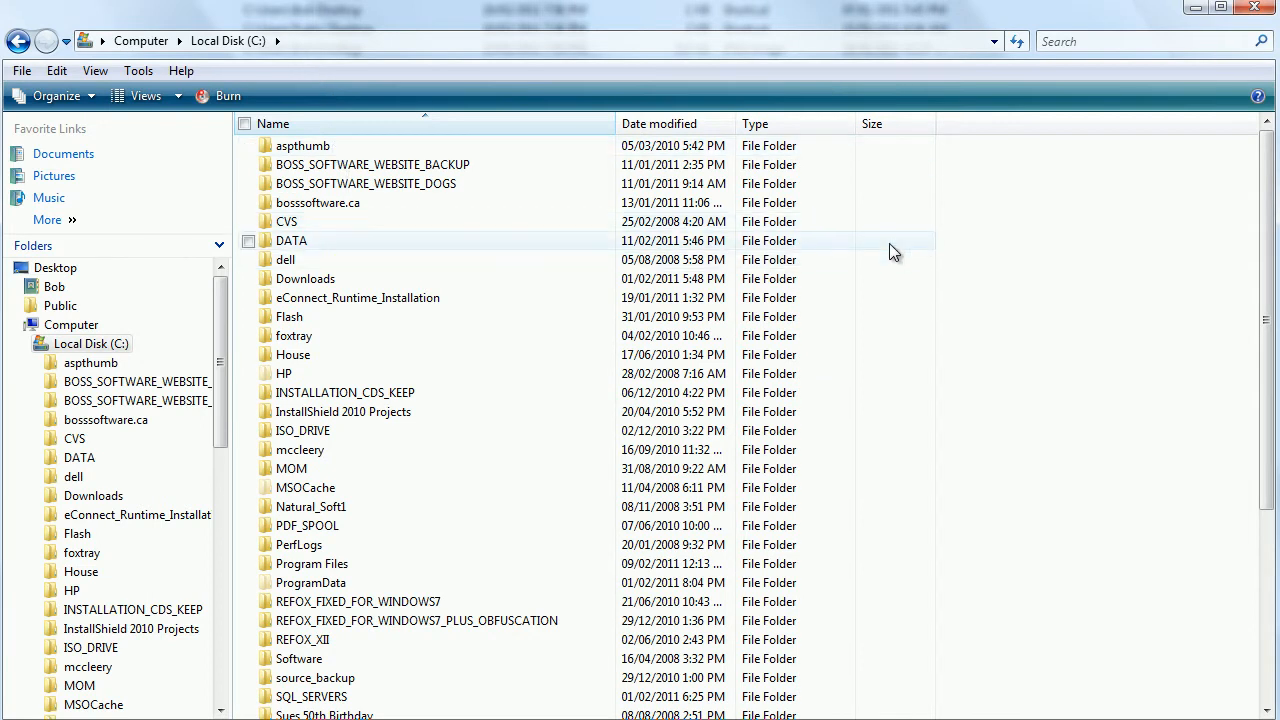
Step: Create a new folder named BOSSINTEGRATIONS at the root of C: via New > Folder
{"action": "right_click", "coordinate": [892, 250]}
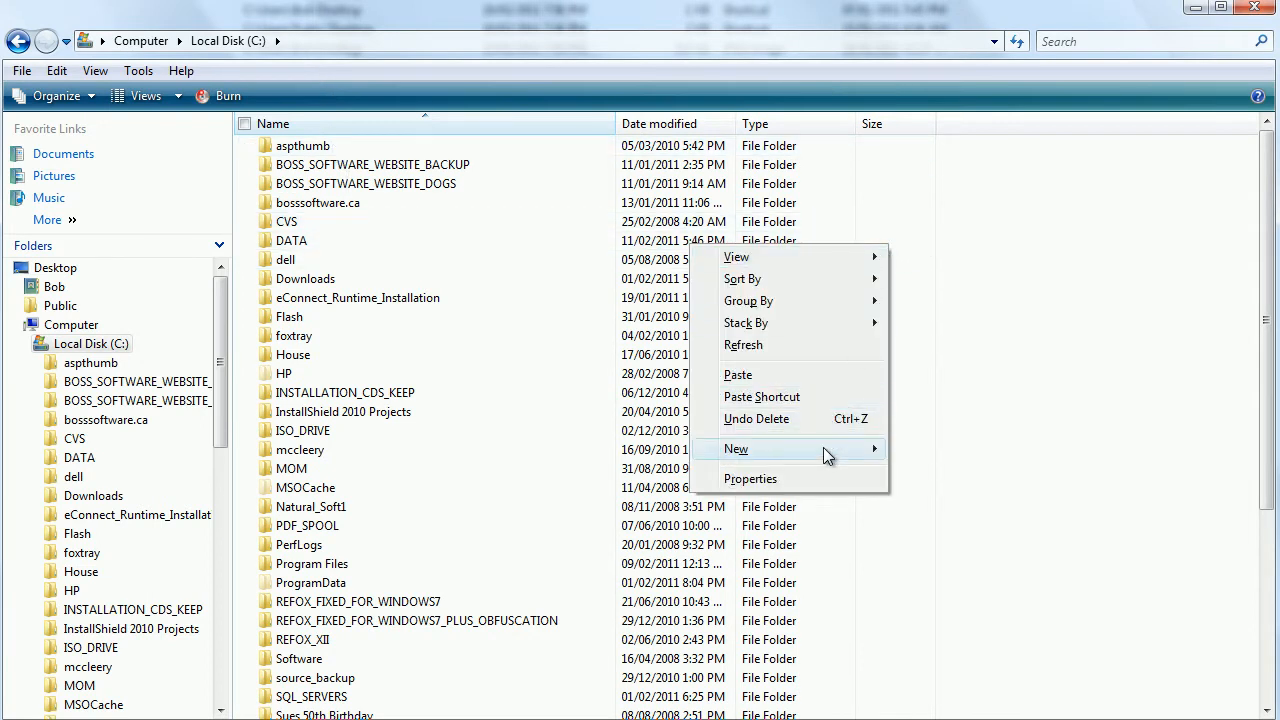
{"action": "mouse_move", "coordinate": [736, 448]}
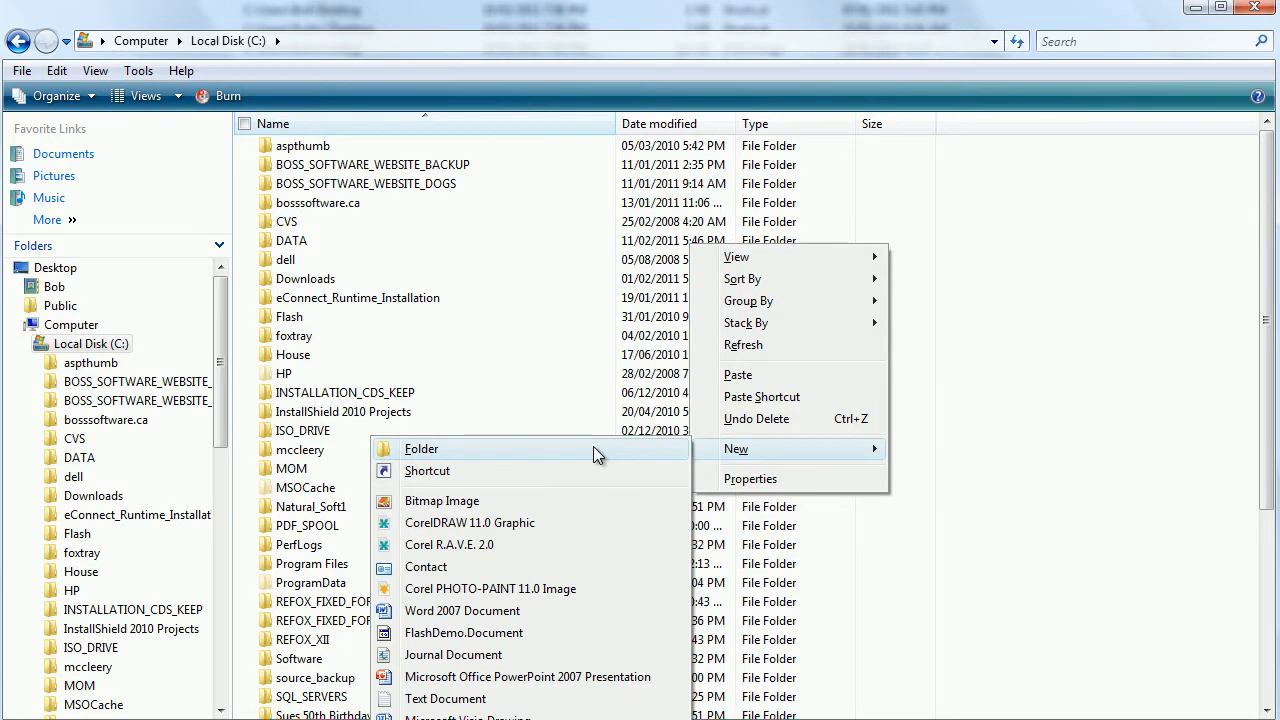
{"action": "left_click", "coordinate": [420, 448]}
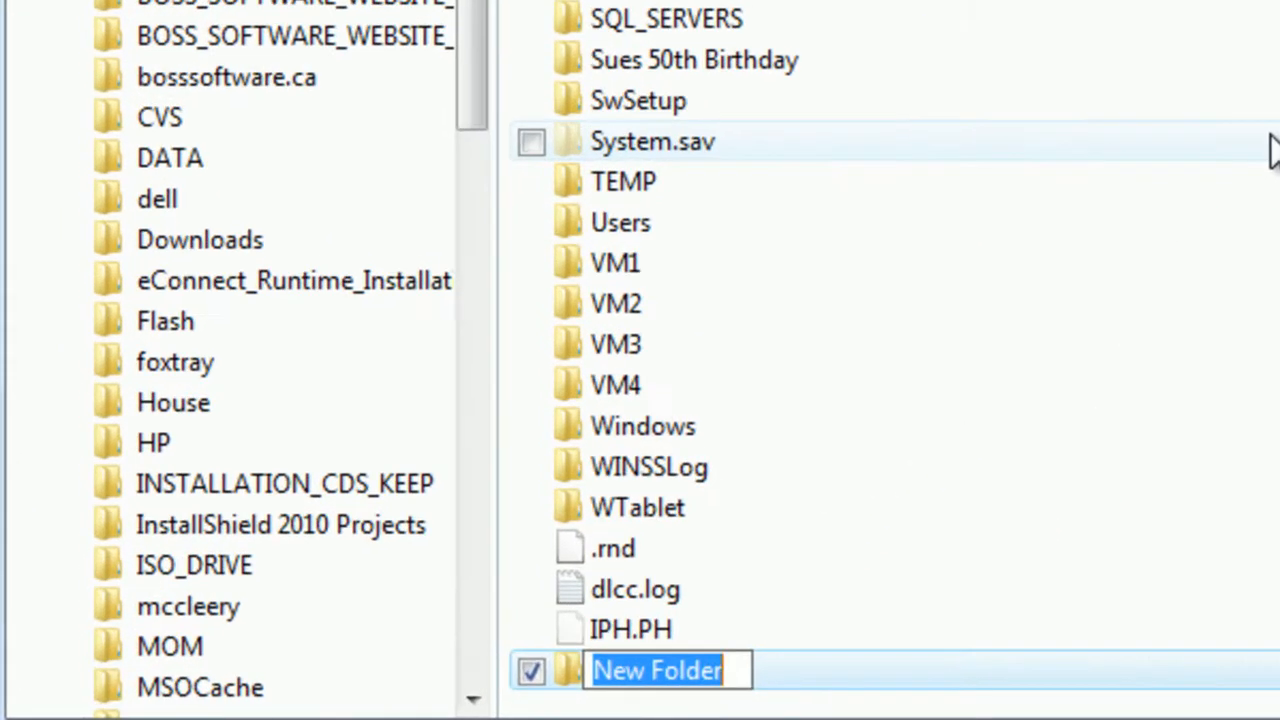
{"action": "type", "text": "BOSSI"}
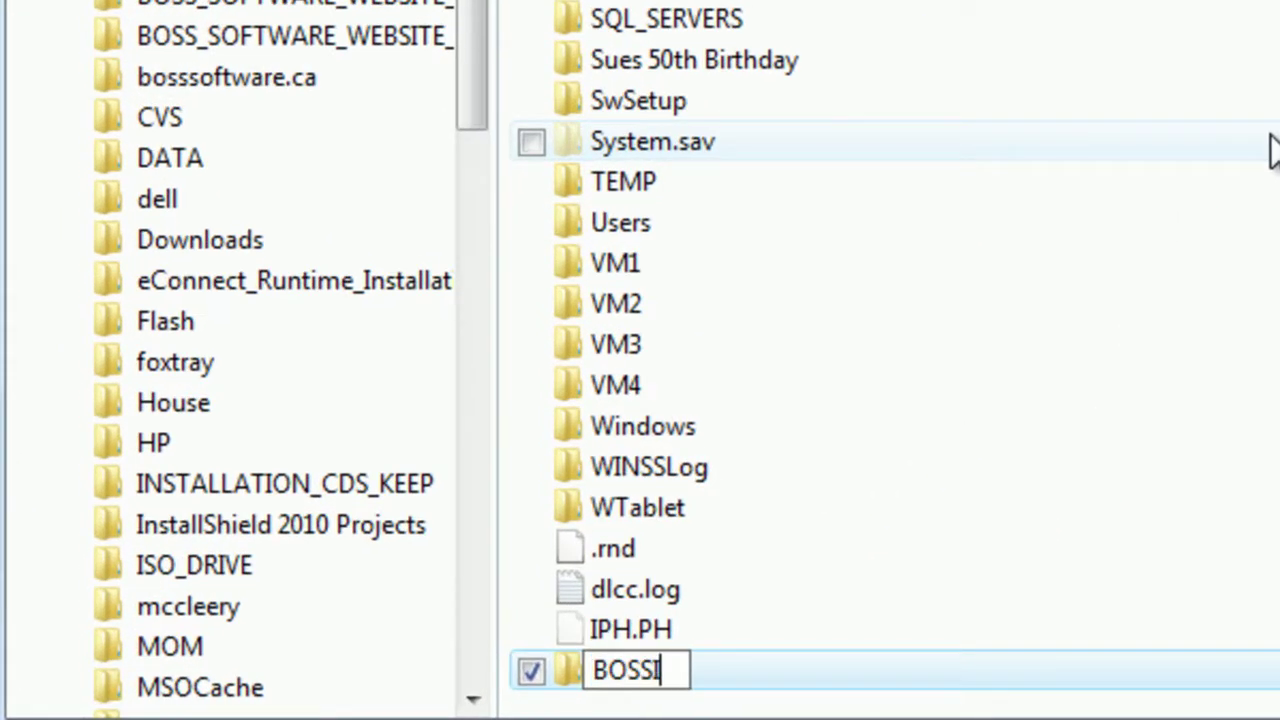
{"action": "type", "text": "NTEGRAT"}
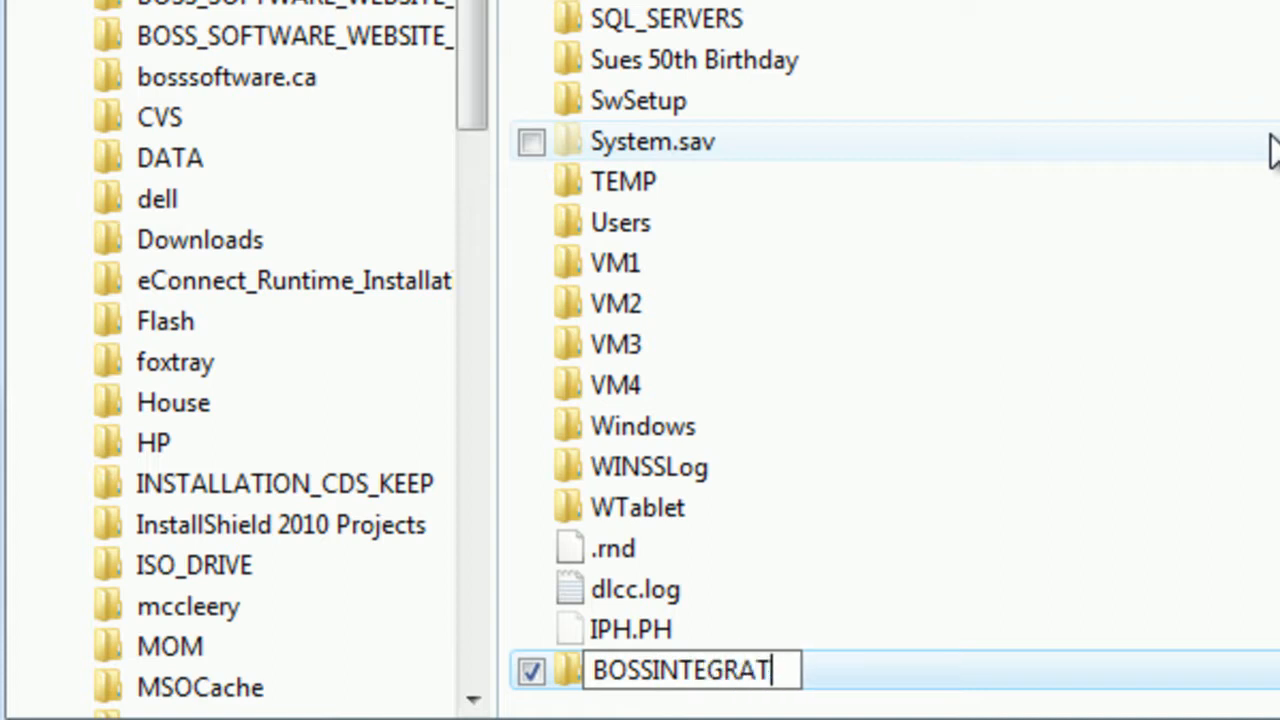
{"action": "key", "text": "Enter"}
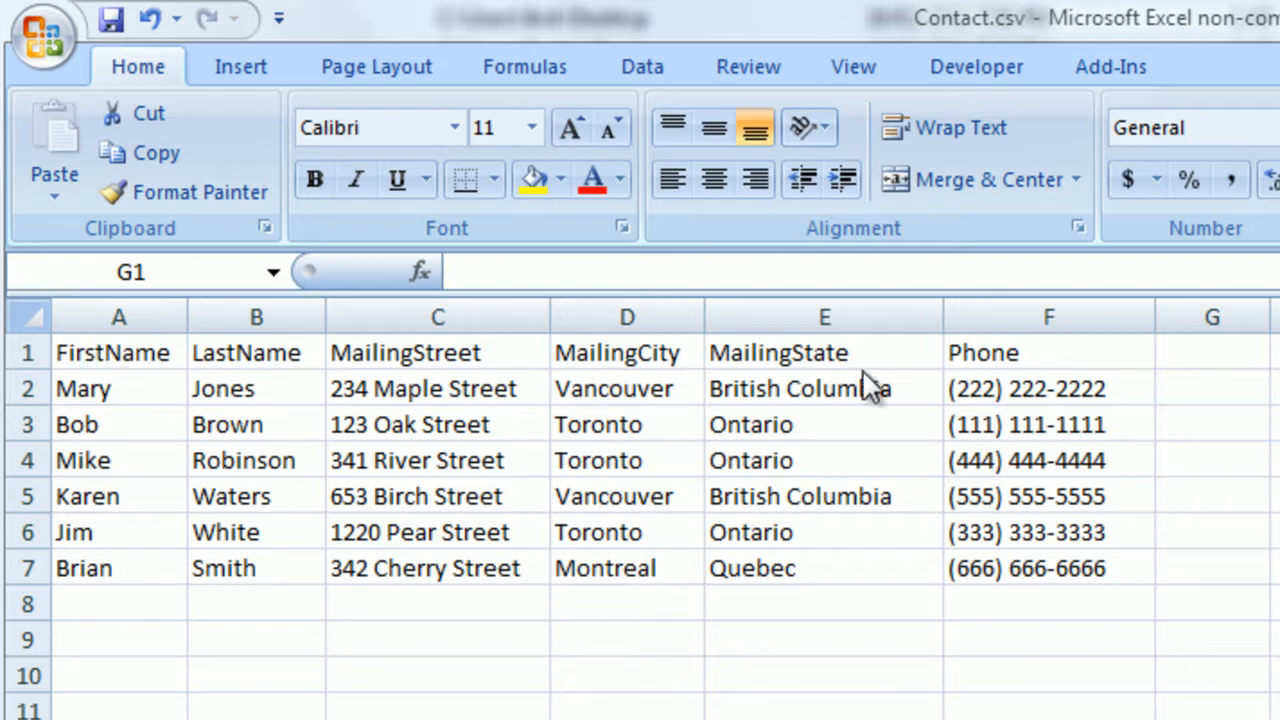
{"action": "mouse_move", "coordinate": [520, 410]}
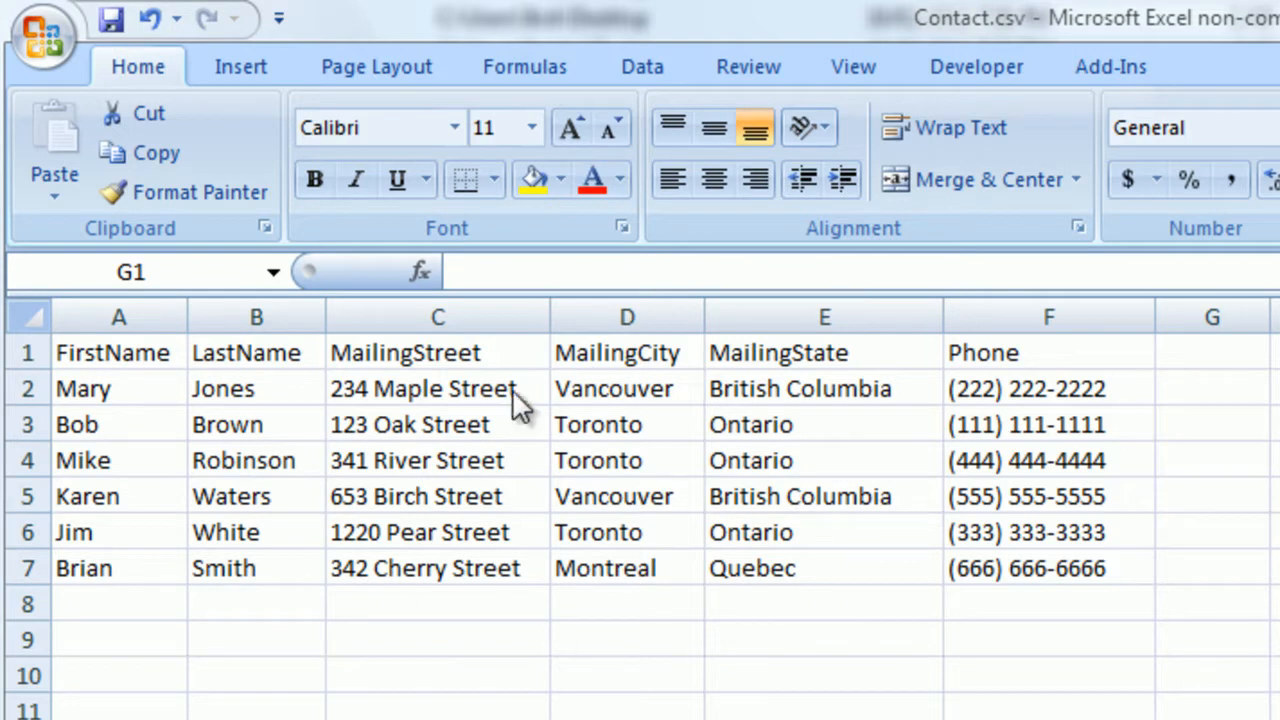
{"action": "mouse_move", "coordinate": [364, 650]}
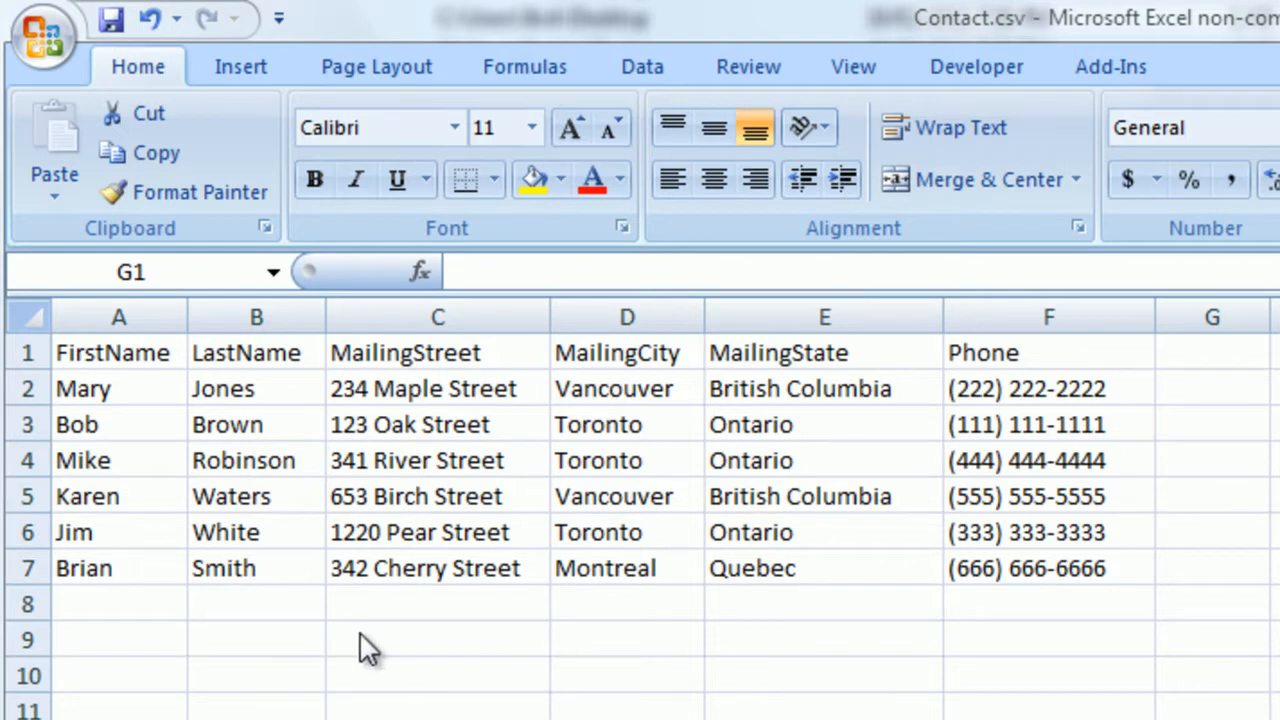
Step: Save Contact.csv as CSV (Comma delimited) into C:\BOSSINTEGRATIONS via Save As
{"action": "left_click", "coordinate": [36, 36]}
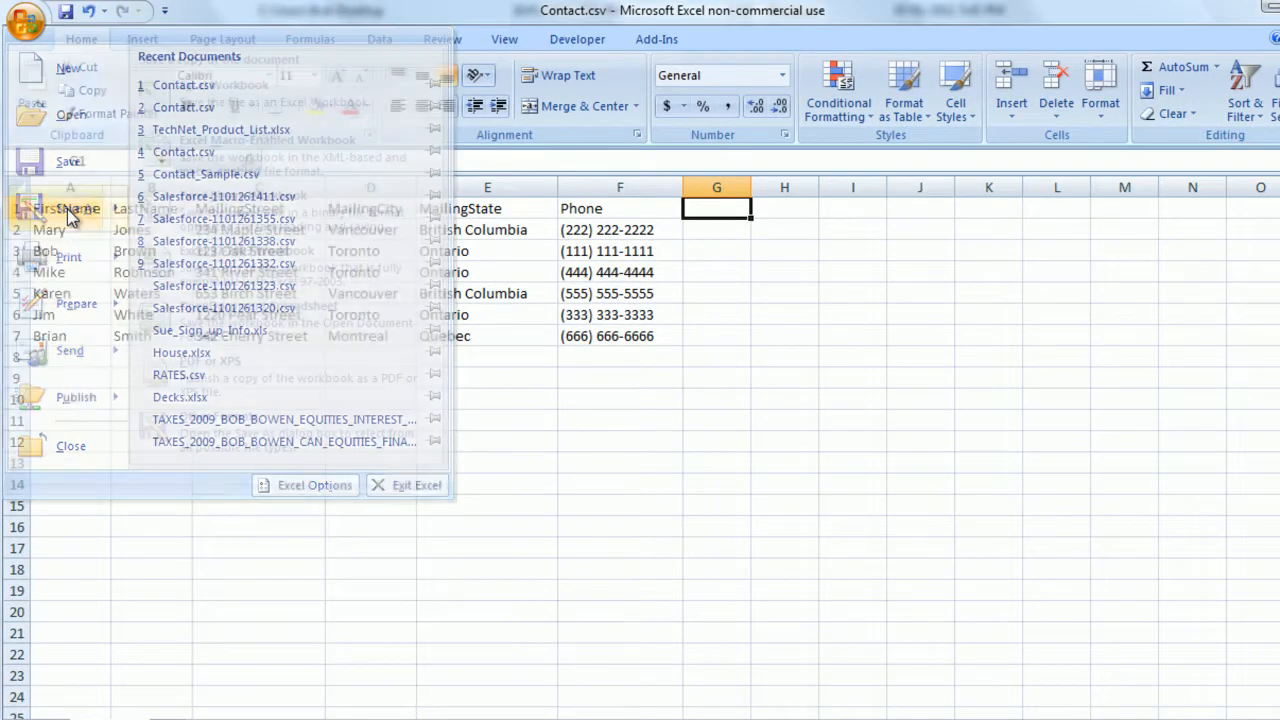
{"action": "left_click", "coordinate": [48, 160]}
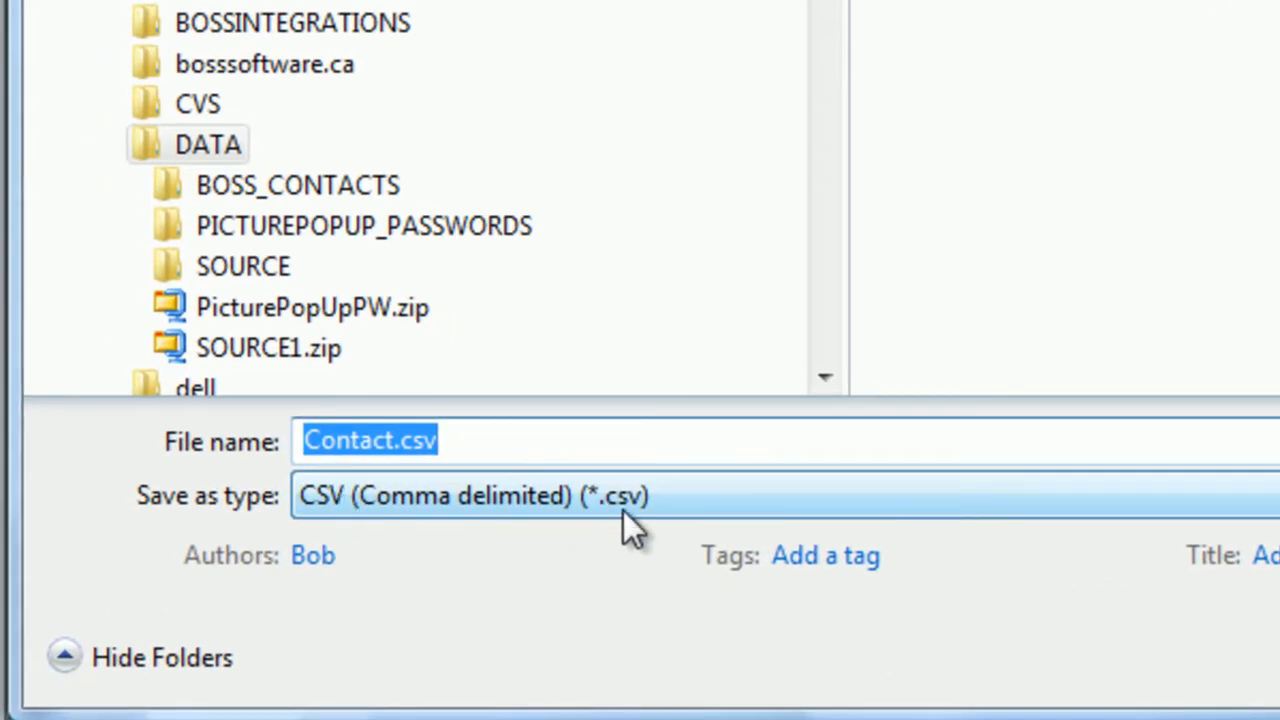
{"action": "mouse_move", "coordinate": [270, 524]}
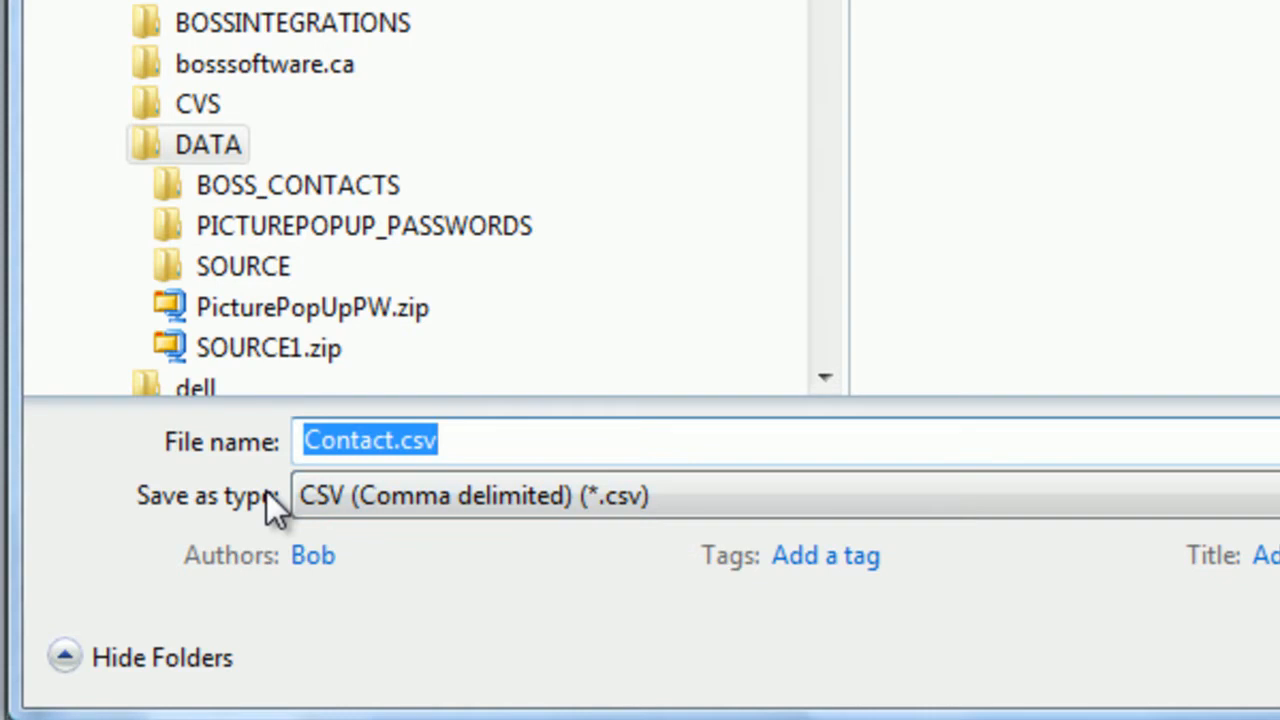
{"action": "left_click", "coordinate": [340, 442]}
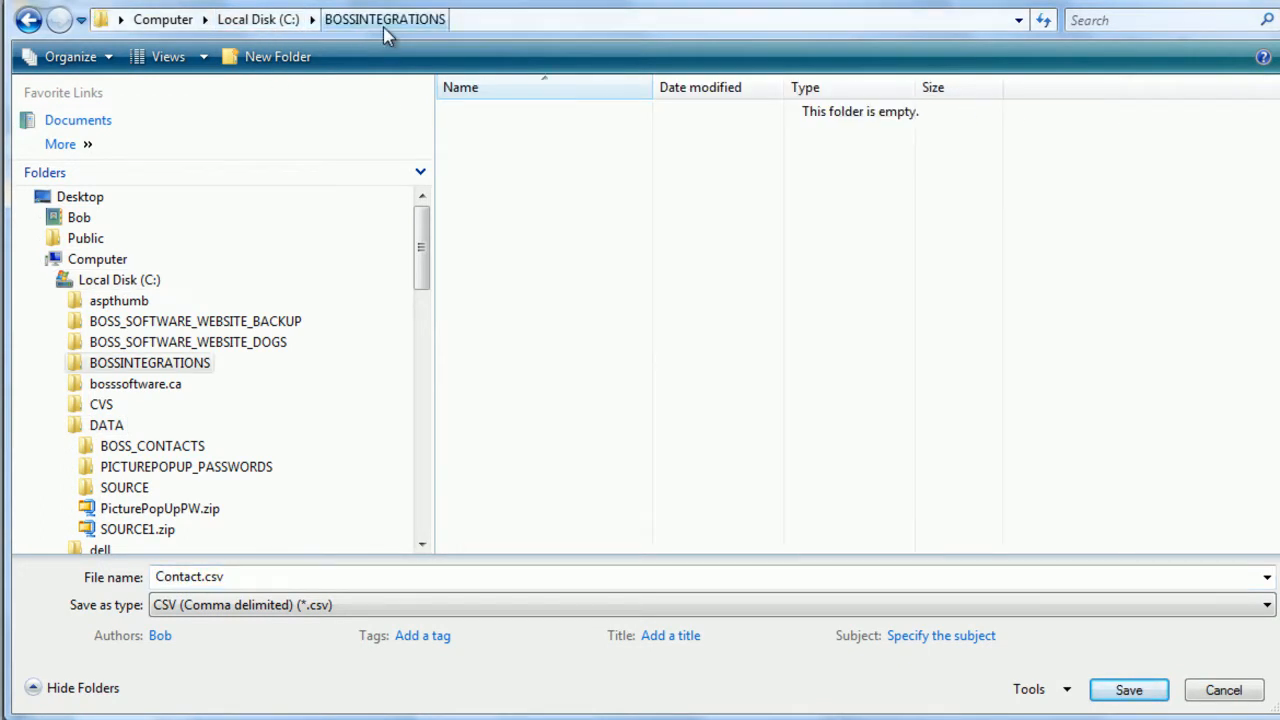
{"action": "left_click", "coordinate": [1136, 688]}
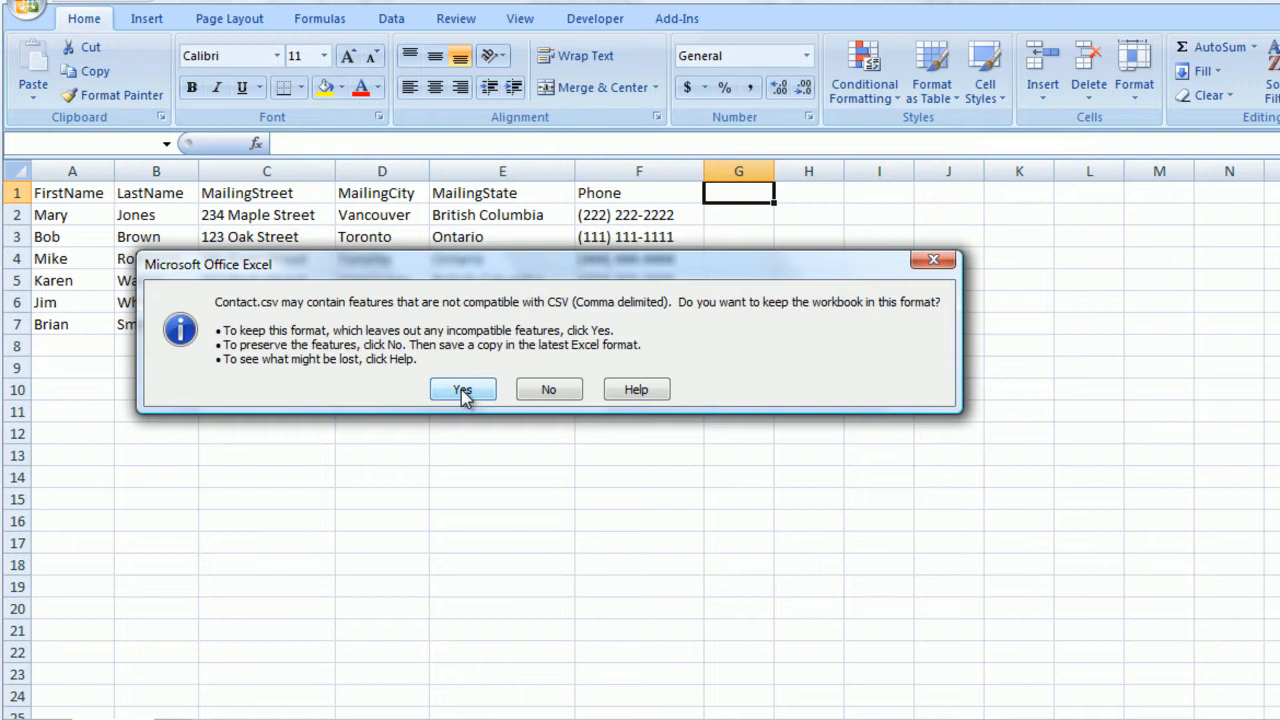
Step: Answer Yes to keep the workbook in CSV format despite the warning
{"action": "left_click", "coordinate": [462, 388]}
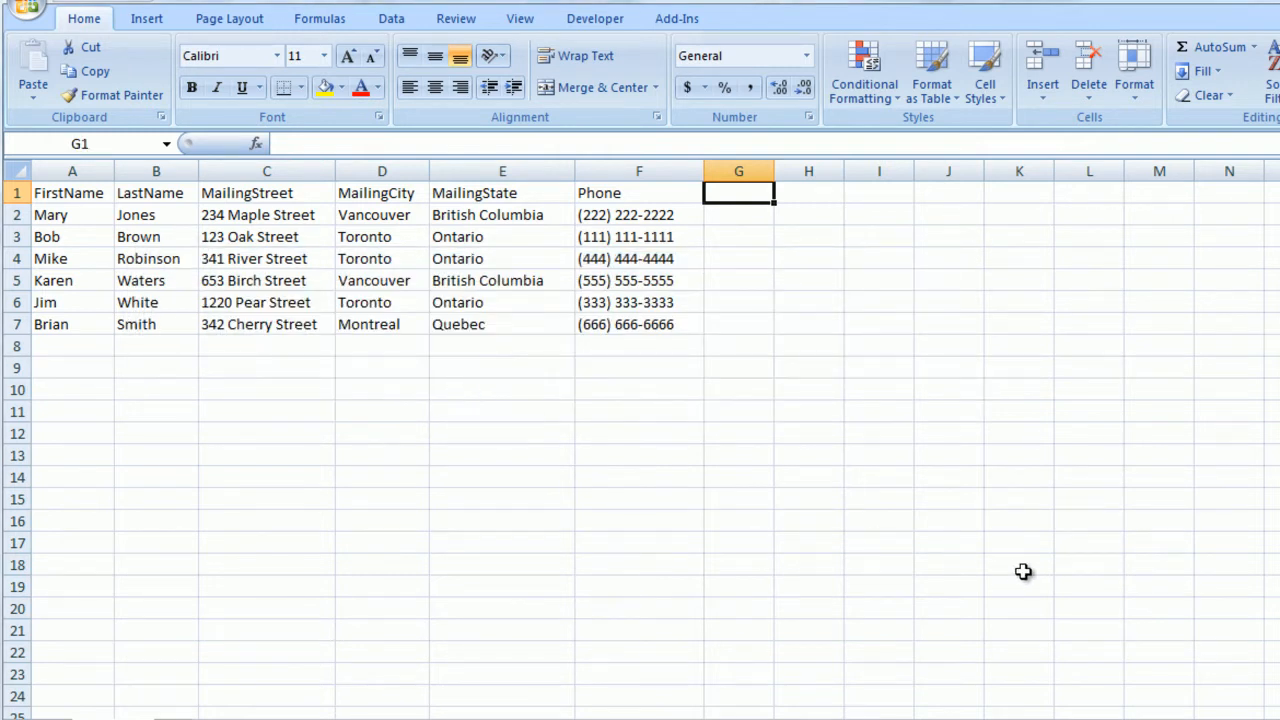